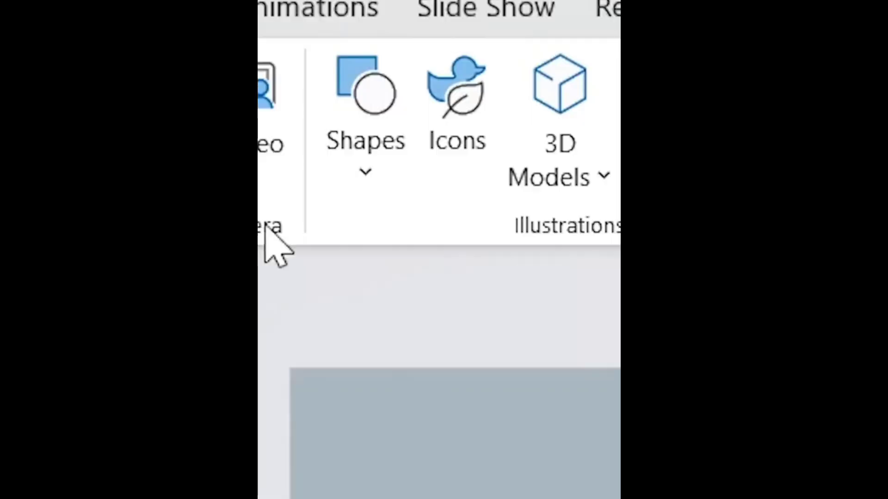
Choose a hexagon from the Insert Shapes gallery to add to the slide.
click(456, 90)
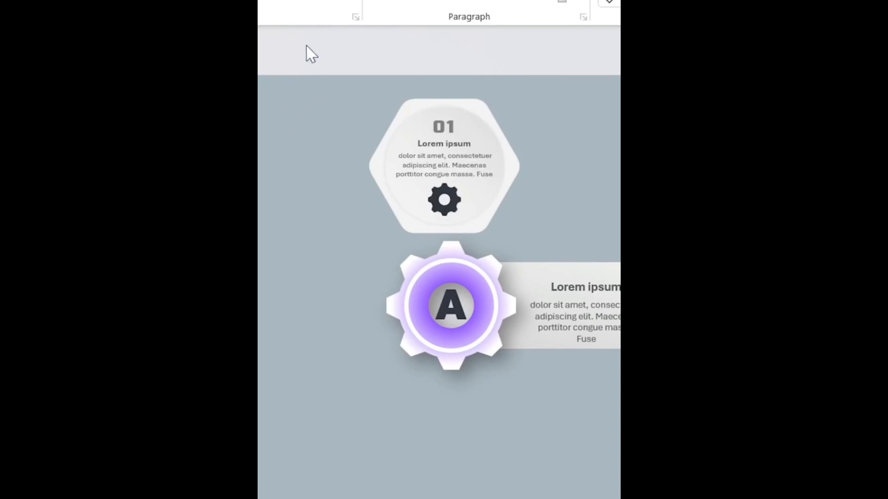
Group the hexagon with its number, text and gear icon using Ctrl+G.
key(ctrl+g)
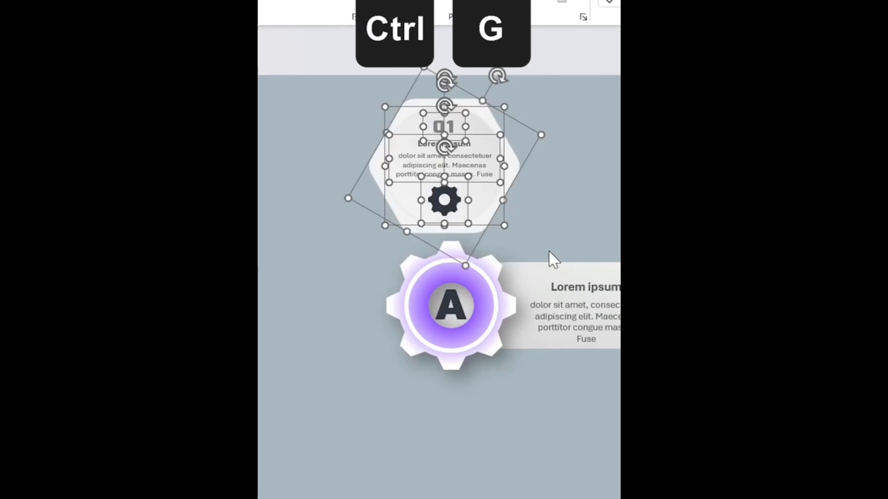
key(ctrl+g)
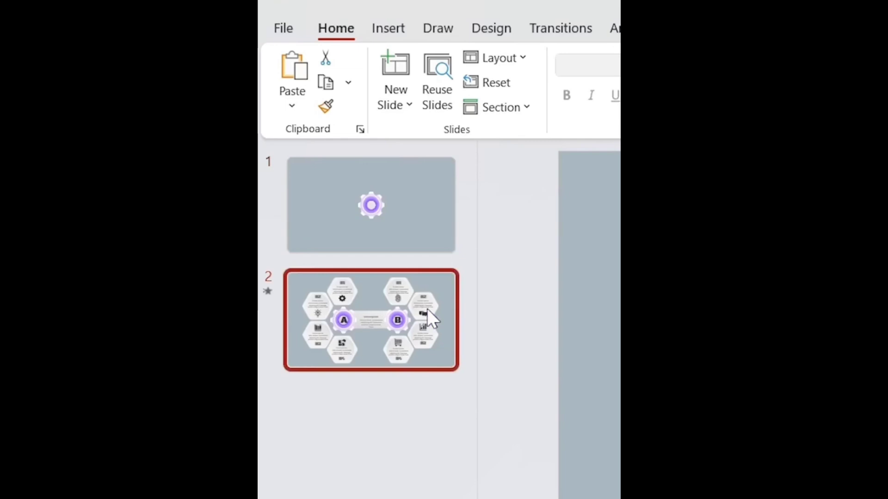
Apply the Morph transition to slide 2 with both gears and hexagon groups.
click(560, 28)
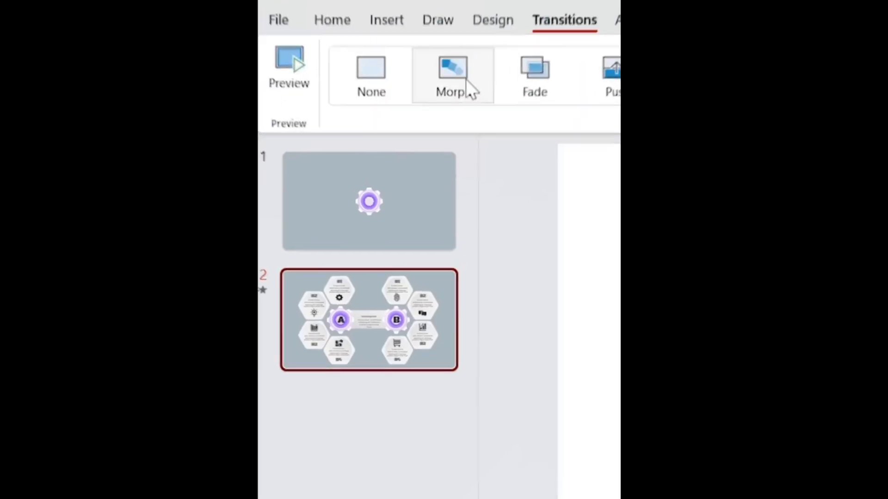